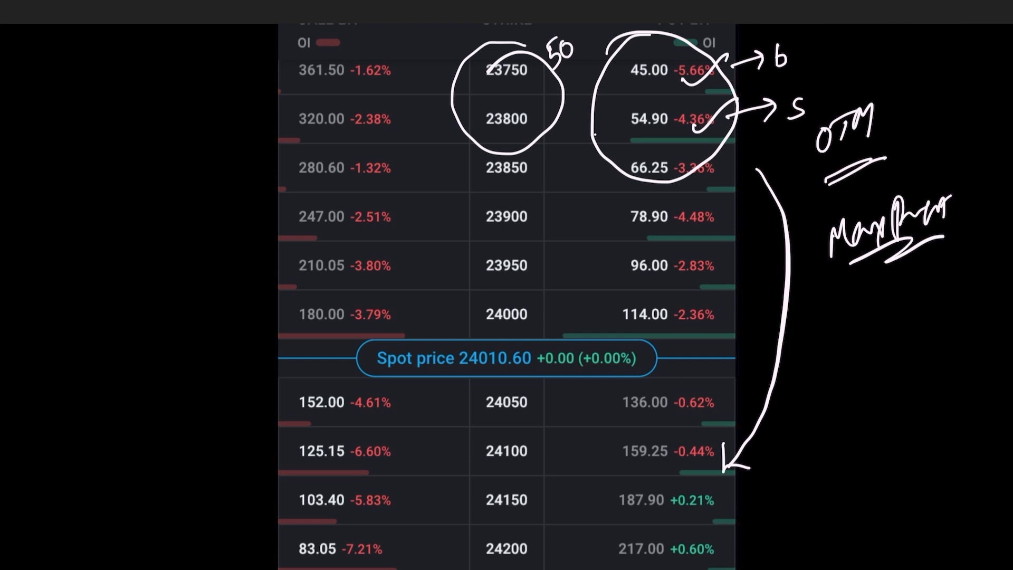
text(54.)
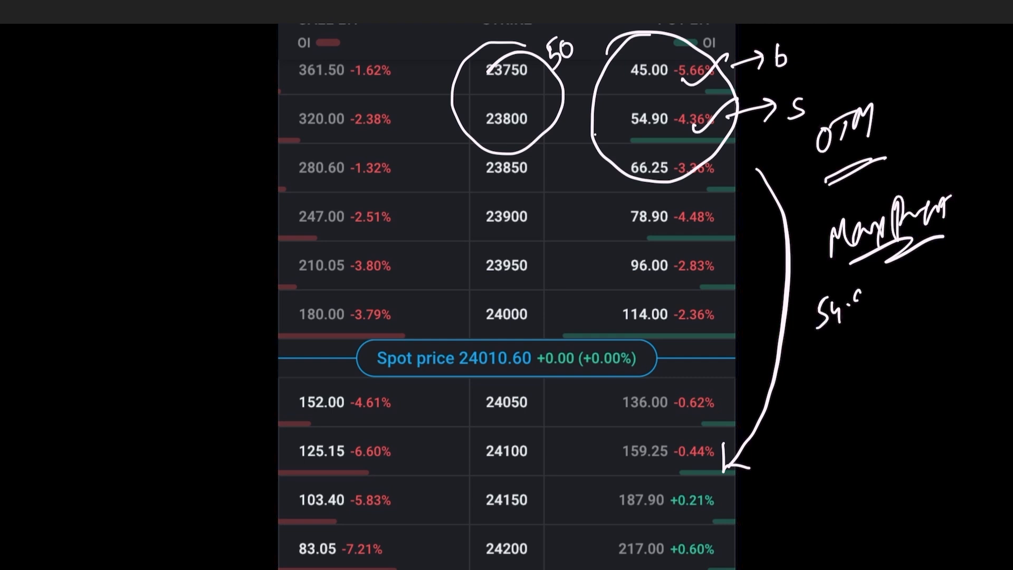